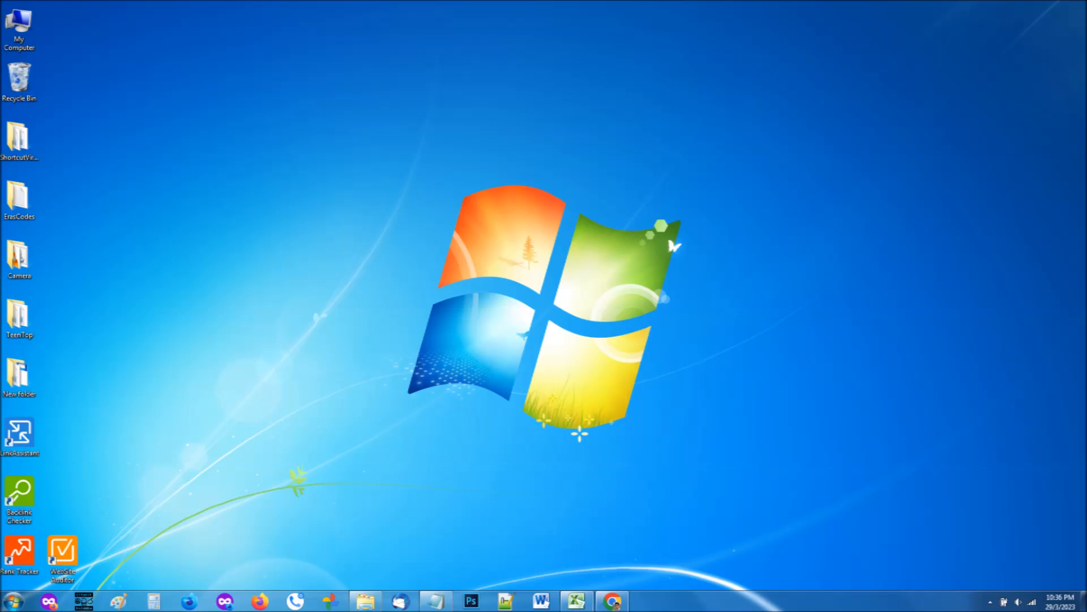
pyautogui.moveTo(21, 20)
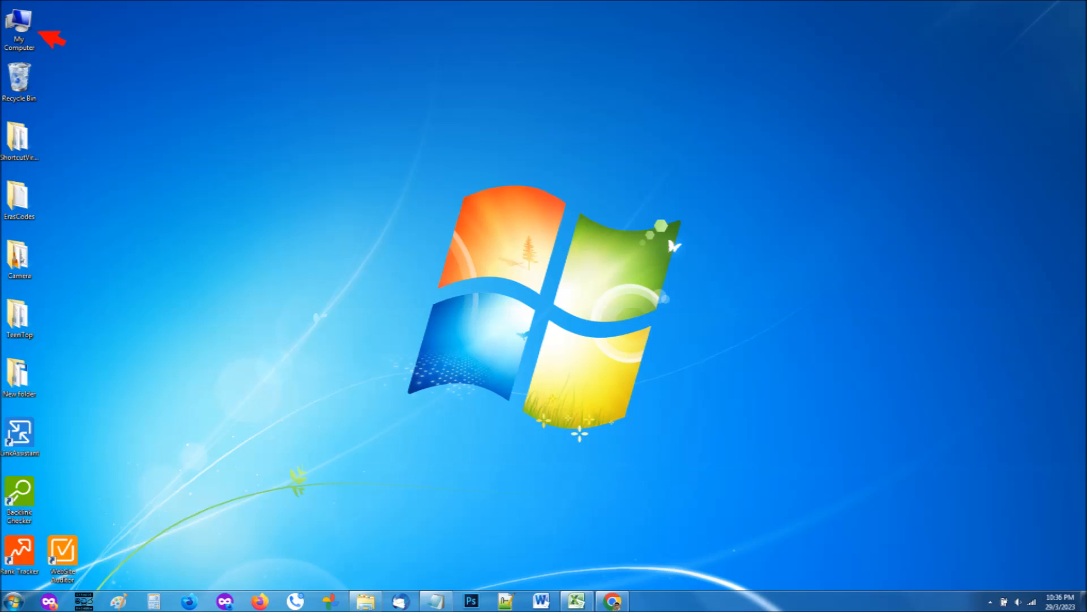
# Open My Computer and browse Removable Disk (G:), whose 17 items all appear as shortcuts
pyautogui.click(19, 26)
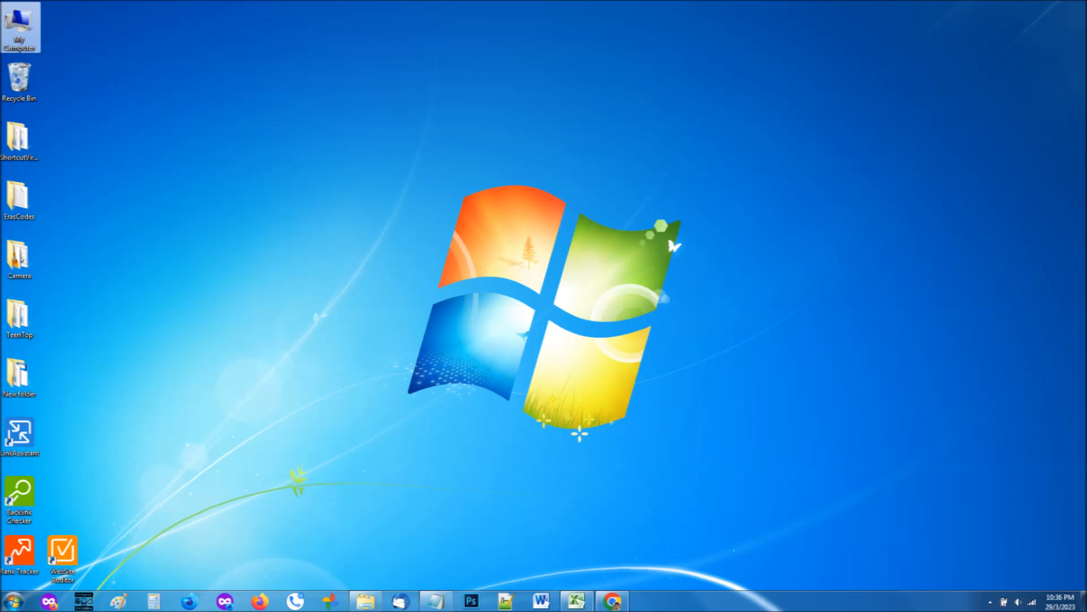
pyautogui.doubleClick(19, 26)
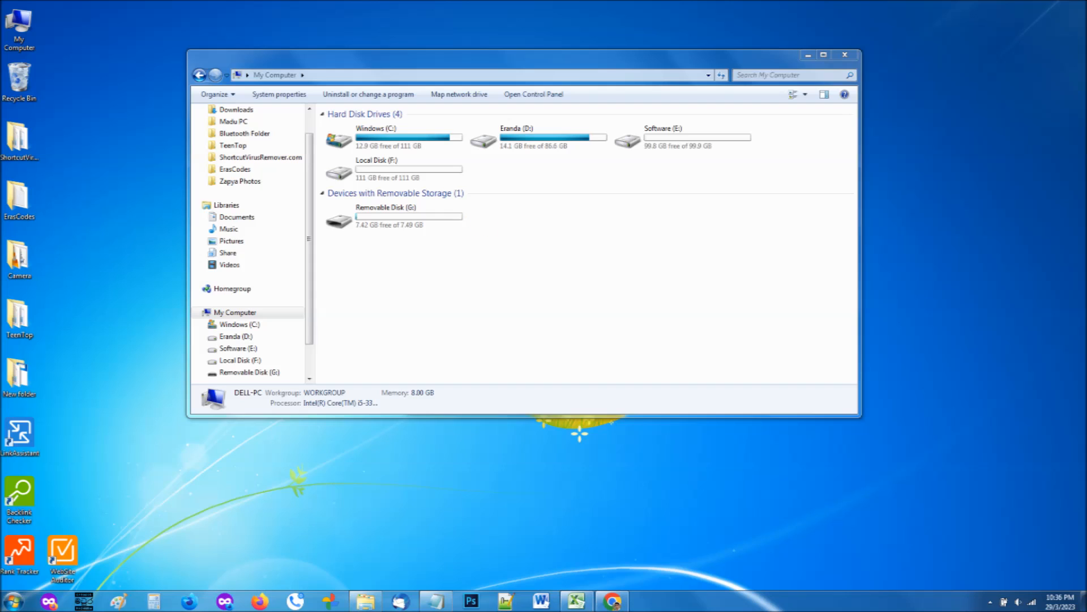
pyautogui.moveTo(478, 223)
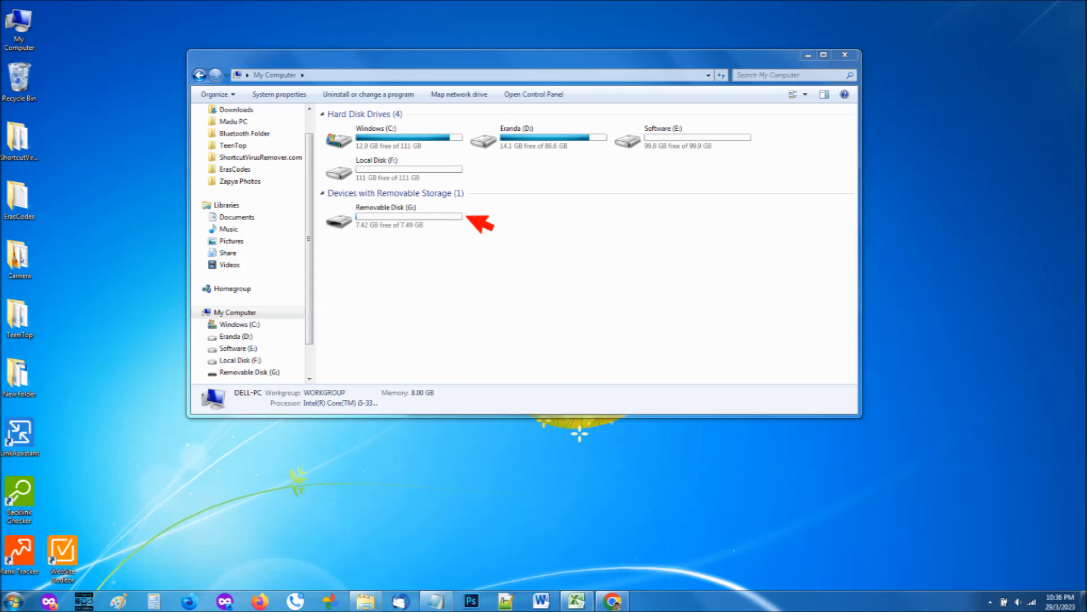
pyautogui.click(392, 215)
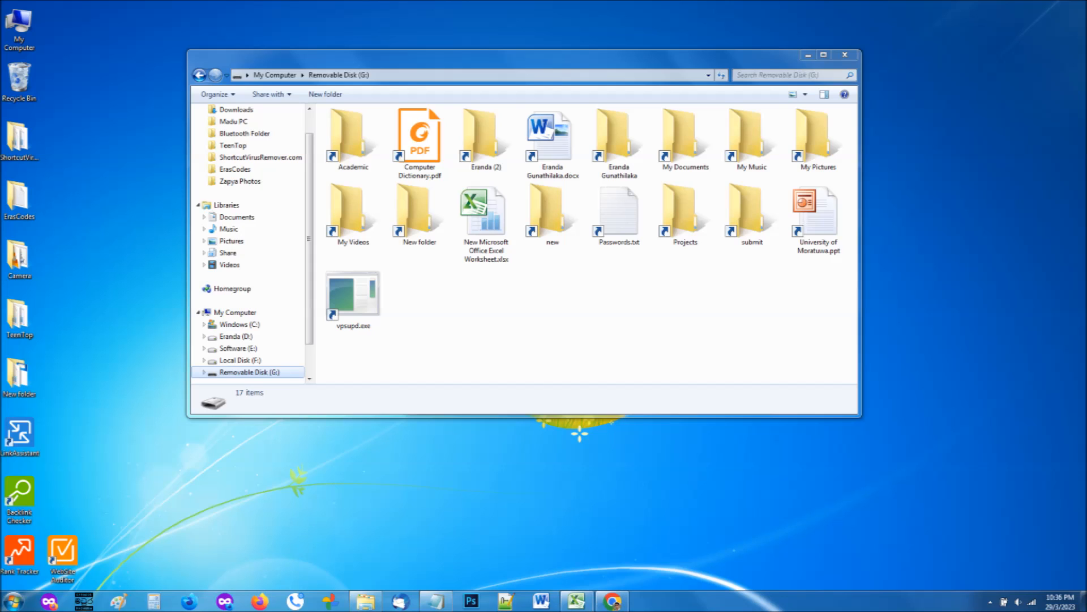
# Select all items on the disk and view their combined properties
pyautogui.press('ctrl+a')
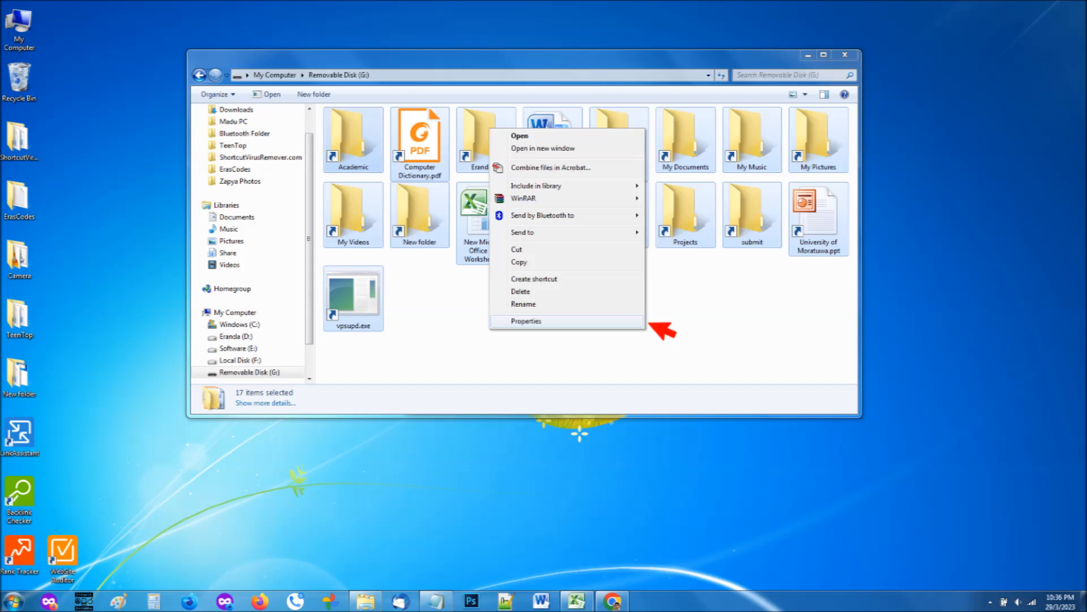
pyautogui.click(526, 321)
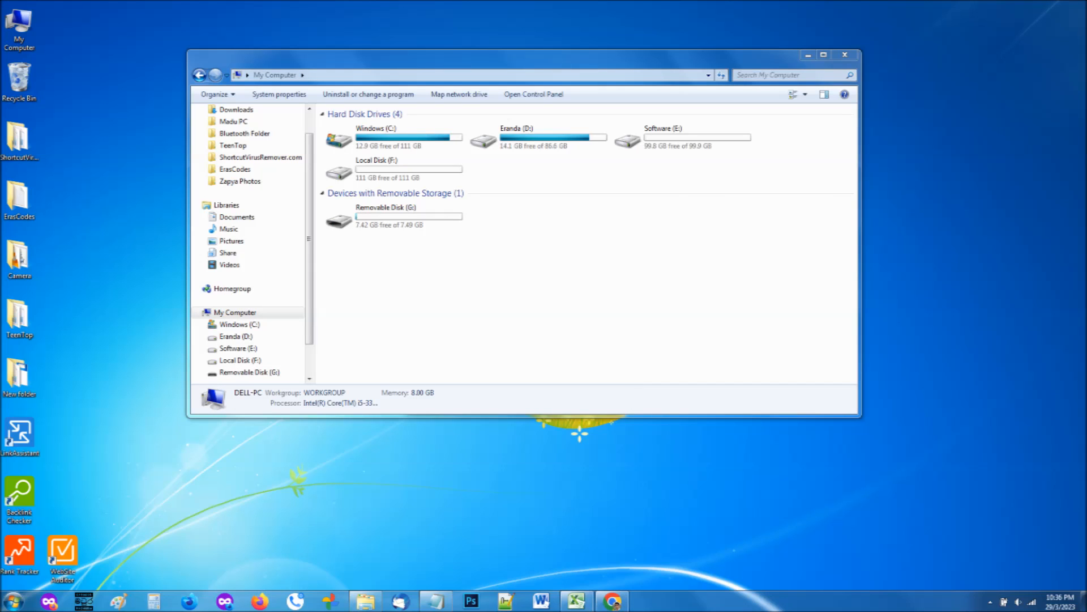
# View the properties of Removable Disk (G:) from its context menu
pyautogui.rightClick(385, 215)
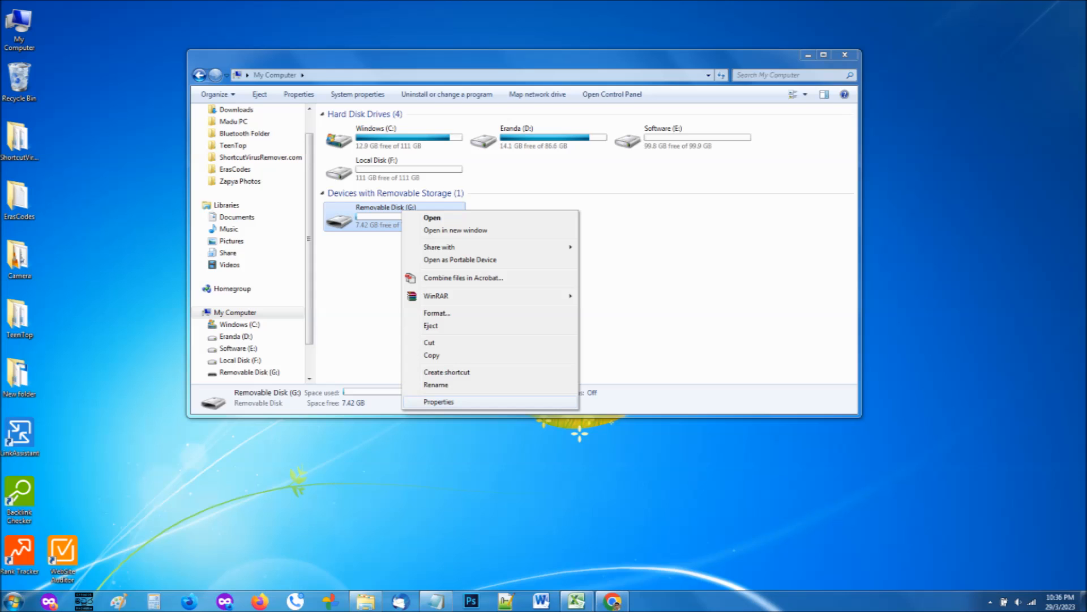
pyautogui.click(438, 401)
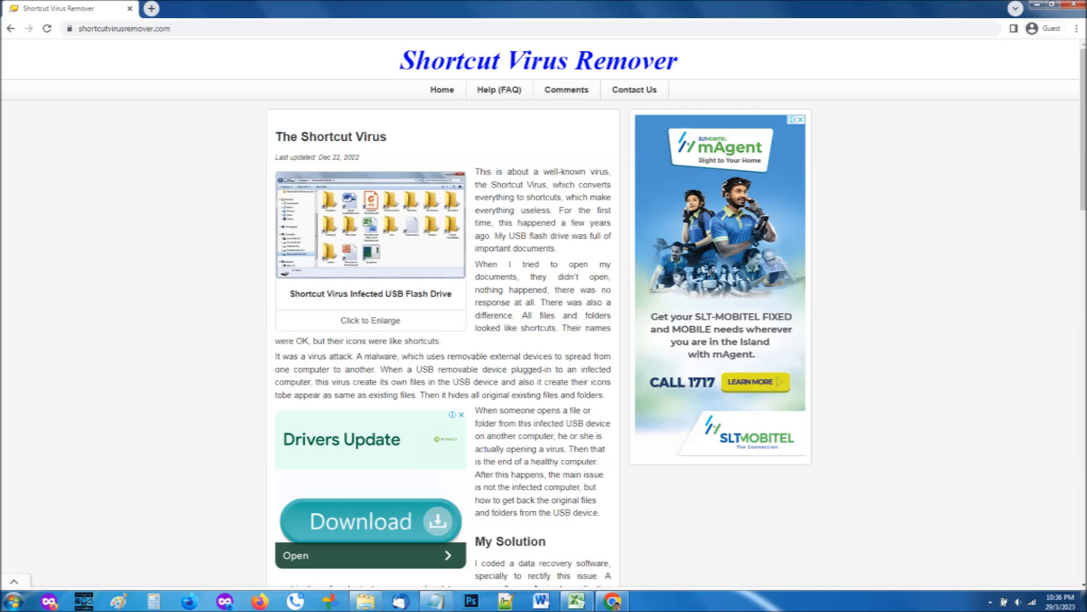
# Download ShortcutVirusRemover.bat from shortcutvirusremover.com, targeting Removable Disk (G:)
pyautogui.click(369, 521)
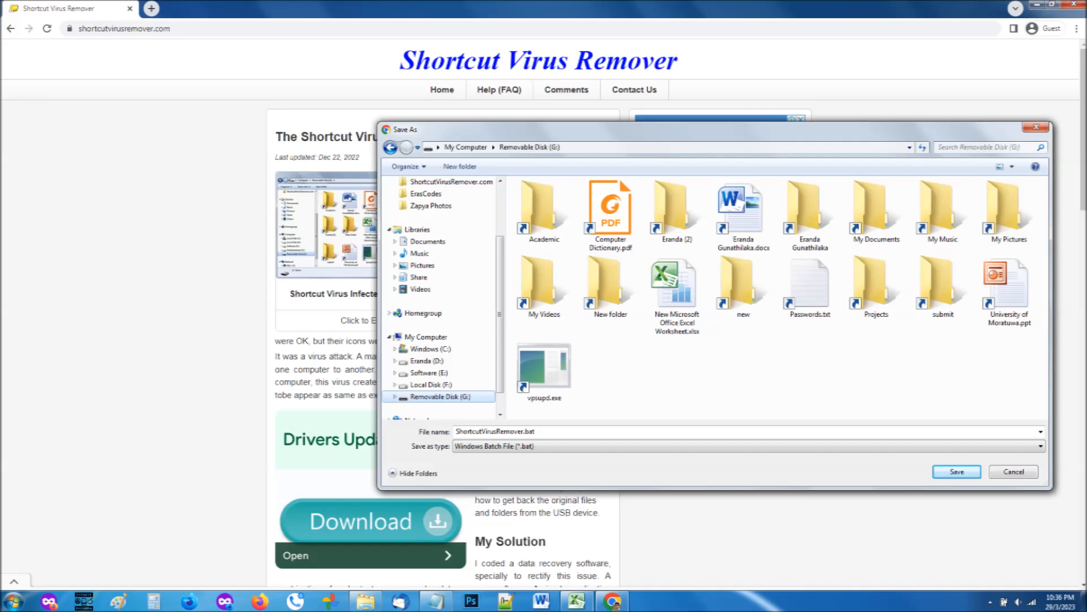
pyautogui.moveTo(493, 398)
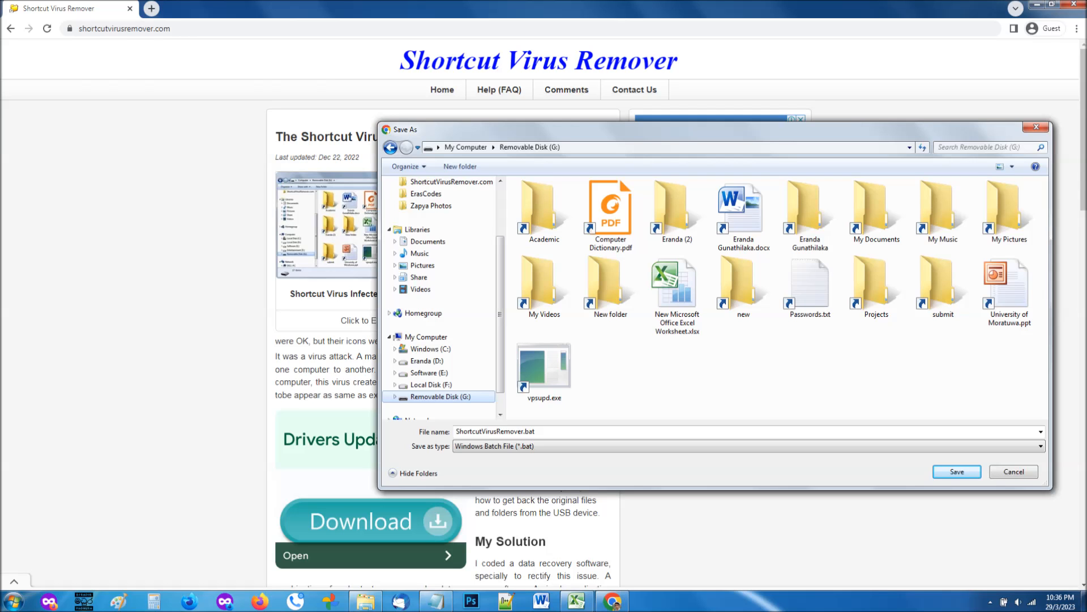
# Save ShortcutVirusRemover.bat as a Windows Batch File onto Removable Disk (G:)
pyautogui.click(957, 471)
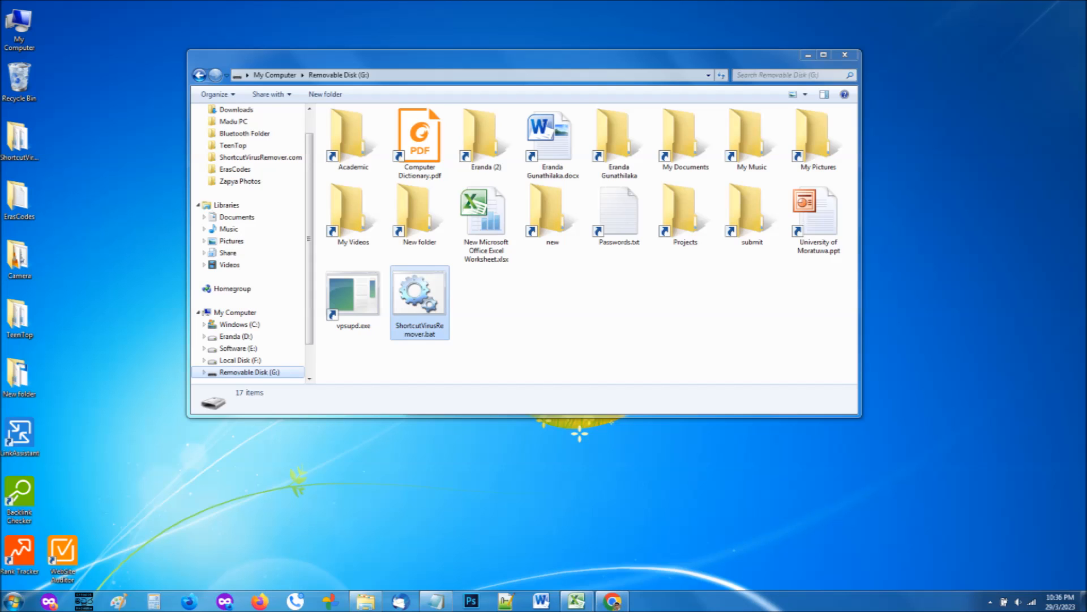
# Run ShortcutVirusRemover.bat from Removable Disk (G:)
pyautogui.doubleClick(420, 291)
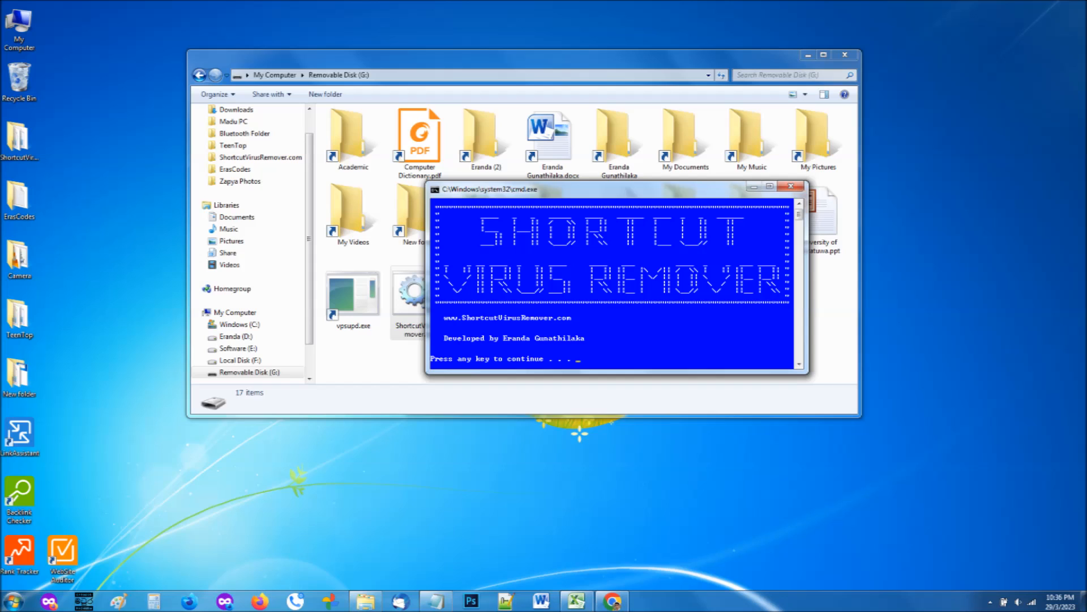
# Run the cleaning and data recovery so G:'s real files reappear, then exit the remover
pyautogui.press('enter')
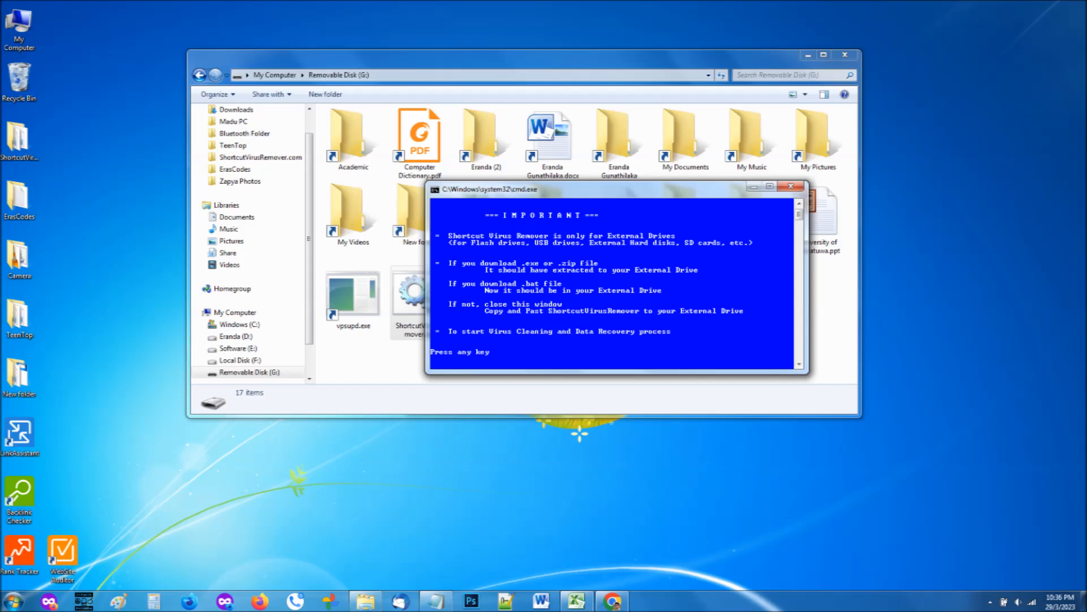
pyautogui.press('enter')
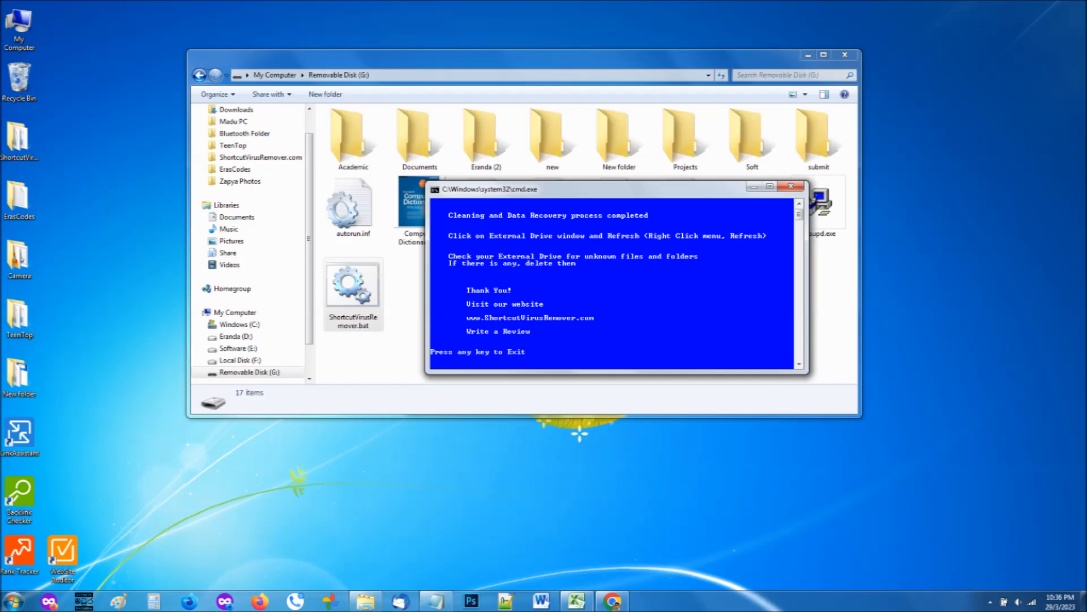
pyautogui.press('enter')
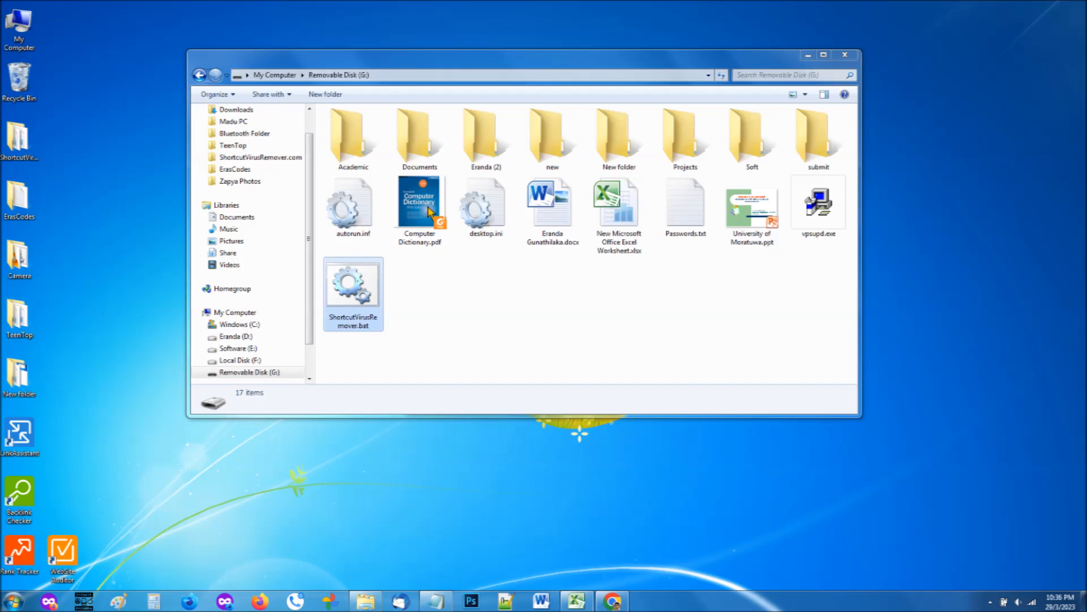